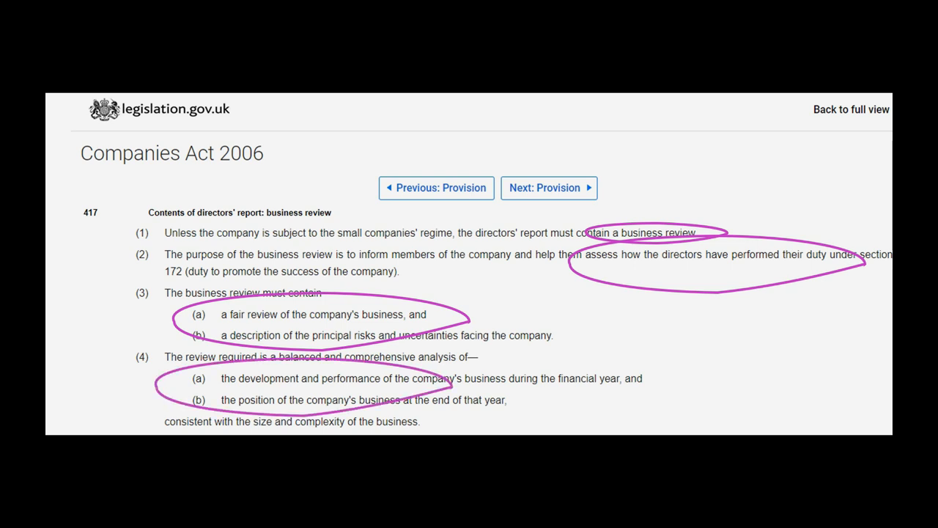
Step: Scroll Companies Act 2006 section 417 to subsection (6) and mark the key performance indicators text
{"action": "scroll", "scroll_direction": "down", "scroll_amount": 3}
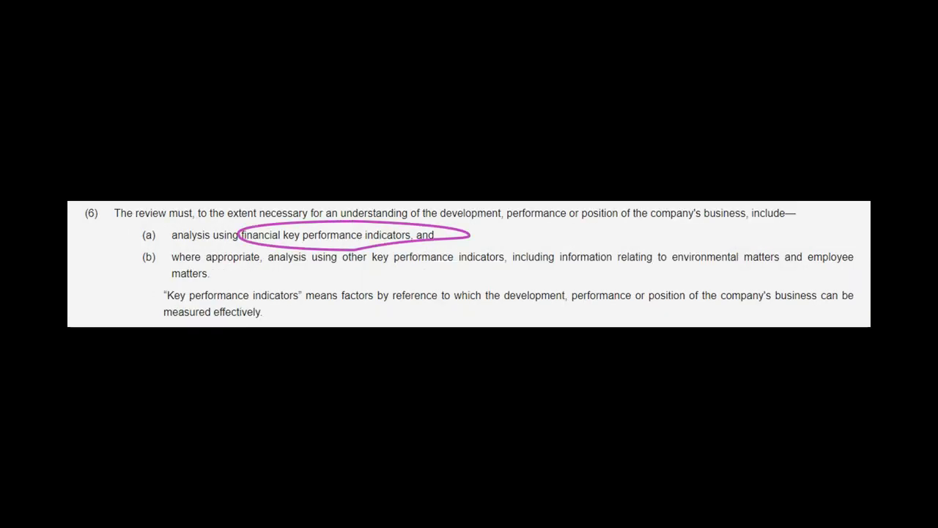
{"action": "left_click_drag", "start_coordinate": [308, 257], "coordinate": [520, 260]}
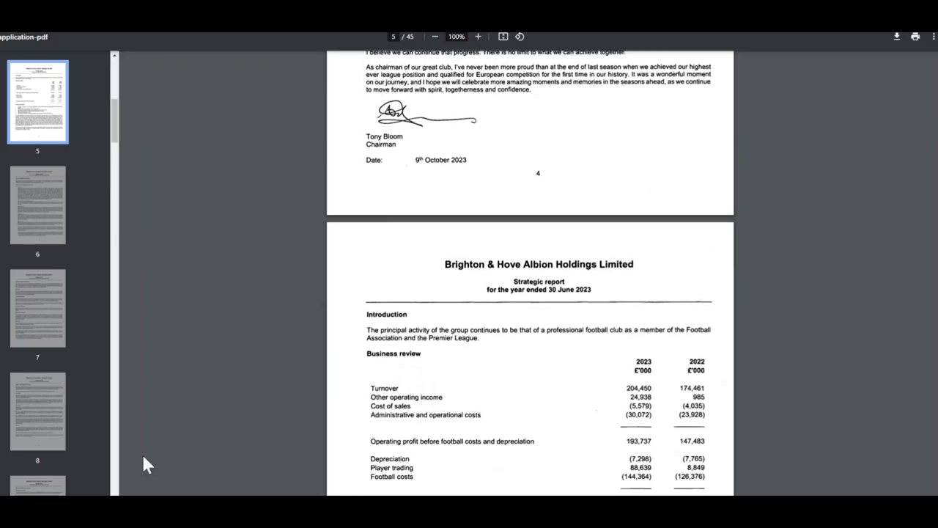
Step: Scroll the Brighton & Hove Albion annual report to the page 5 business review table
{"action": "scroll", "scroll_direction": "down", "scroll_amount": 3}
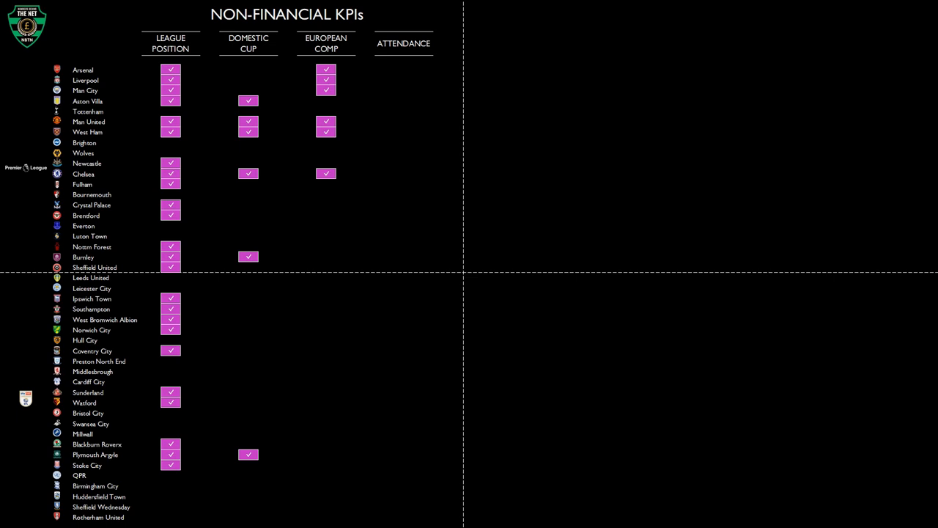
Step: Advance the slide to reveal Attendance ticks and the Revenue column totalling 28 clubs (64%)
{"action": "left_click", "coordinate": [403, 43]}
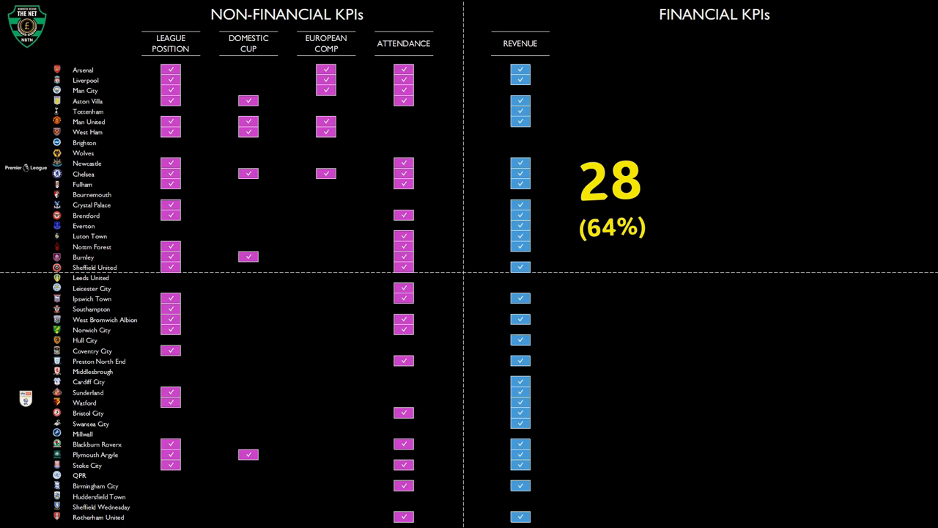
Step: Advance the slide to reveal the Profit column ticks with the 26 clubs (59%) total
{"action": "left_click", "coordinate": [598, 44]}
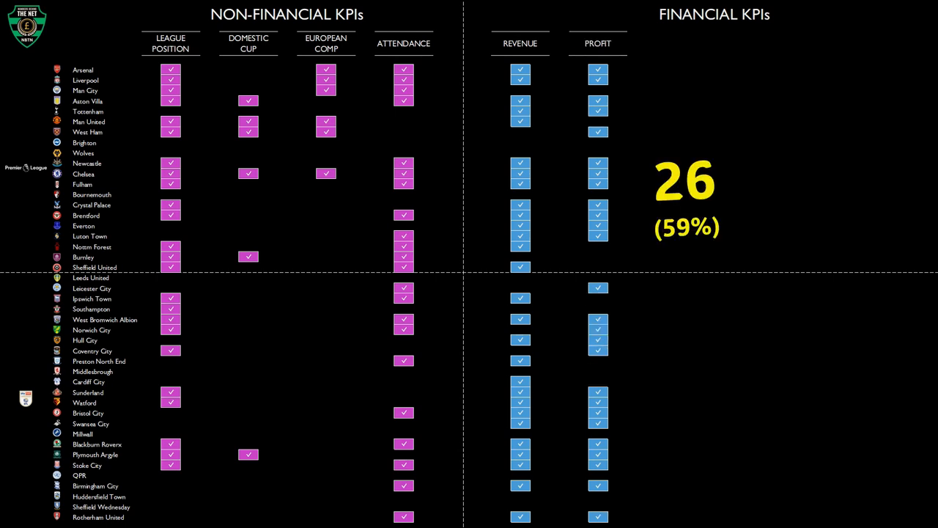